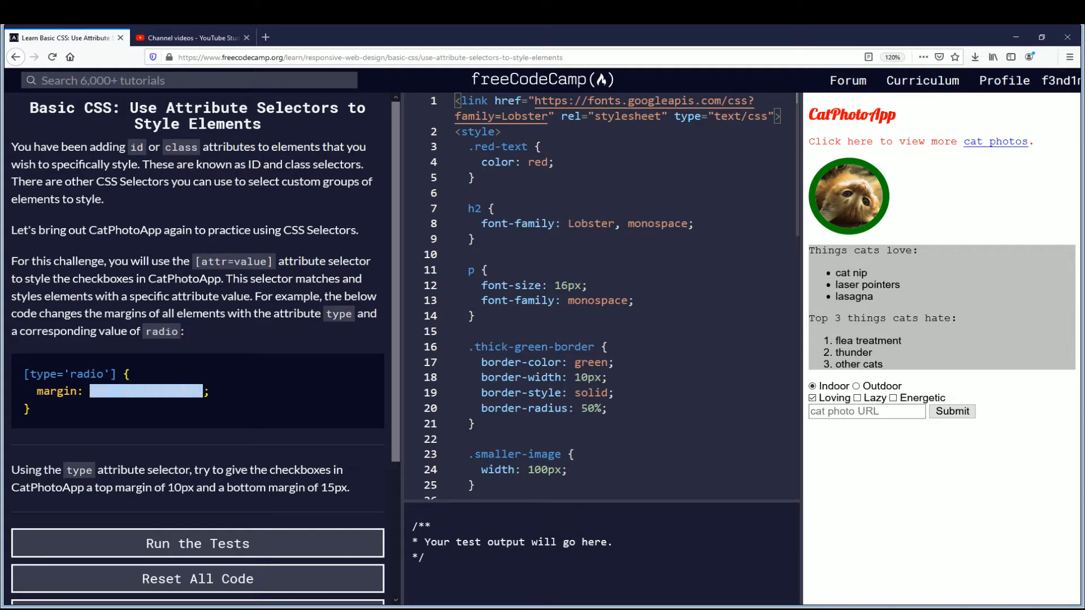
Type the margin values 20px 0px 20px 0px and scroll to the style block's end
text(20px 0px 20px 0px)
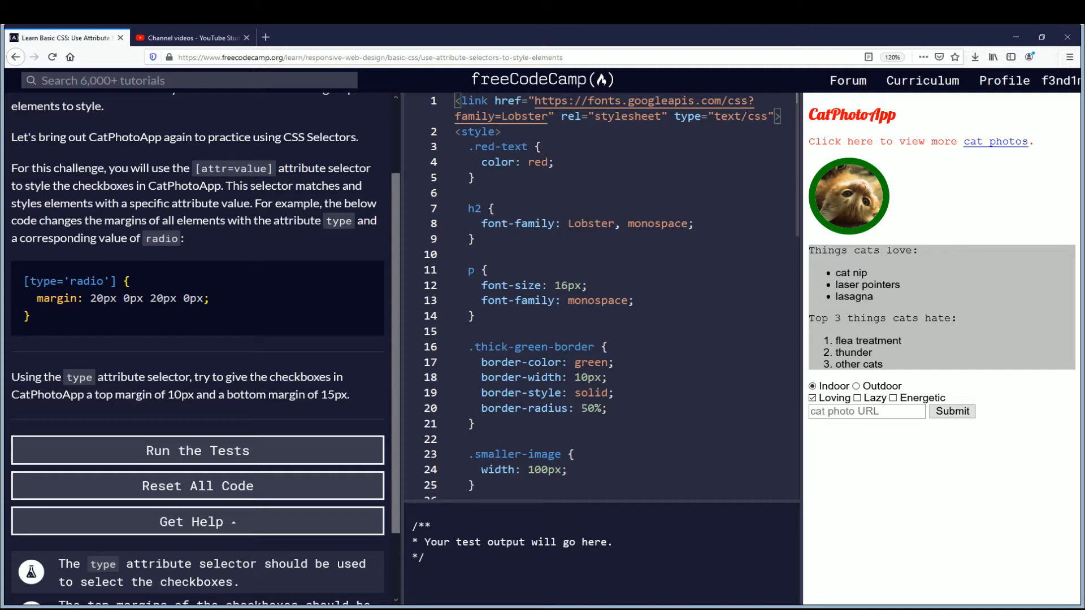
scroll(down, 3)
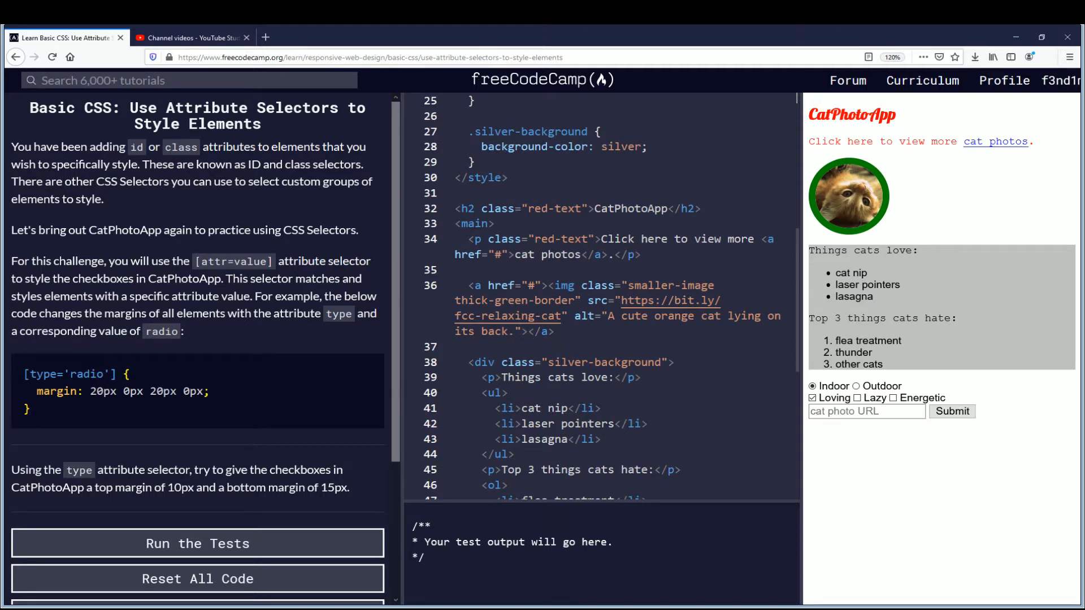
scroll(down, 3)
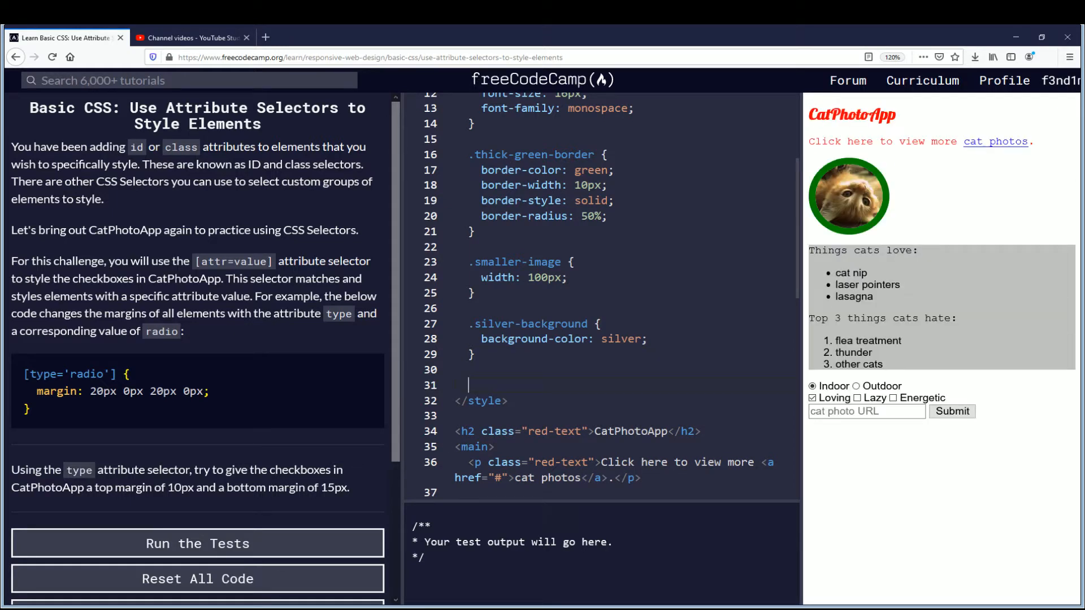
Type the attribute selector [type='checkboxes' on the line before </style>
text([typ])
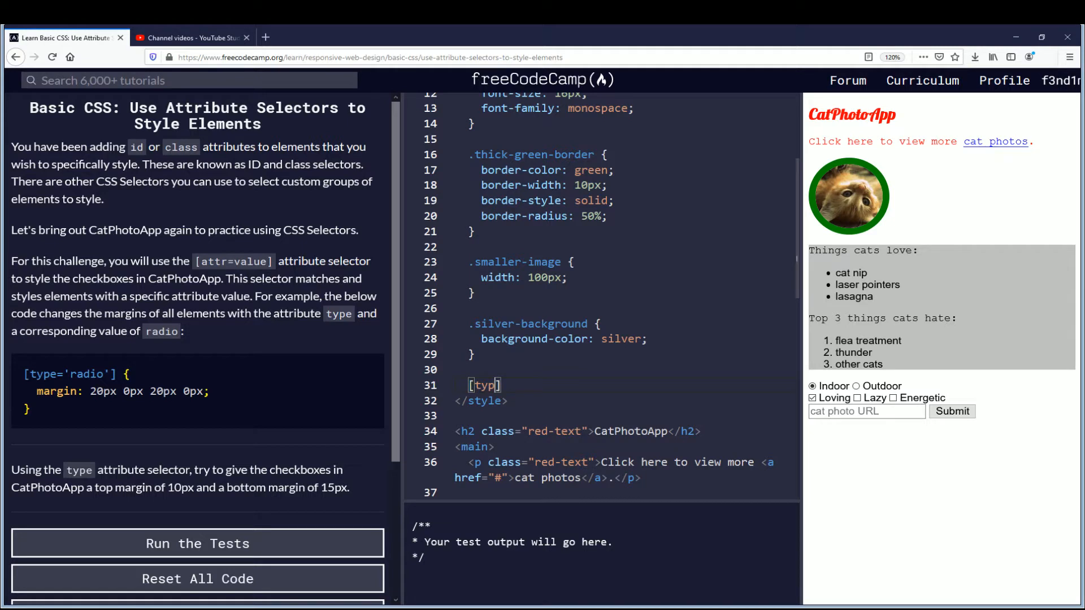
text(=)
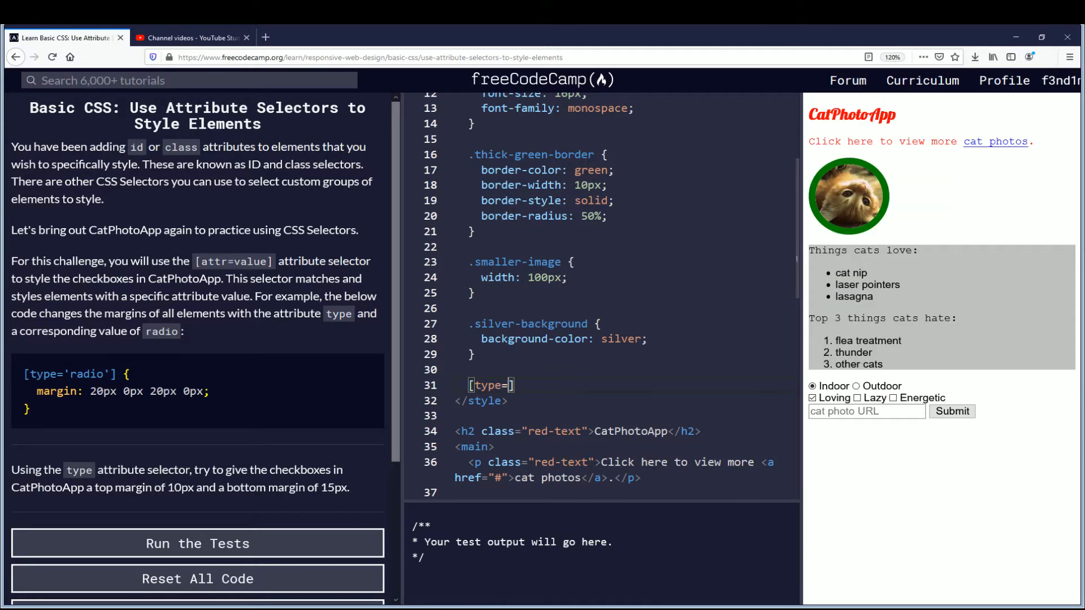
text("")
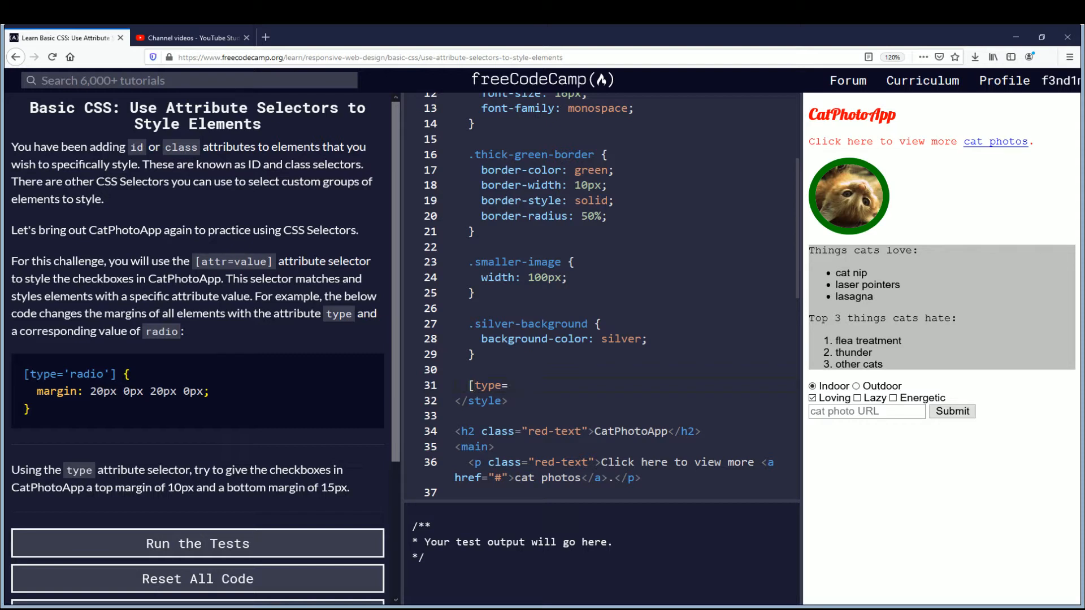
text('')
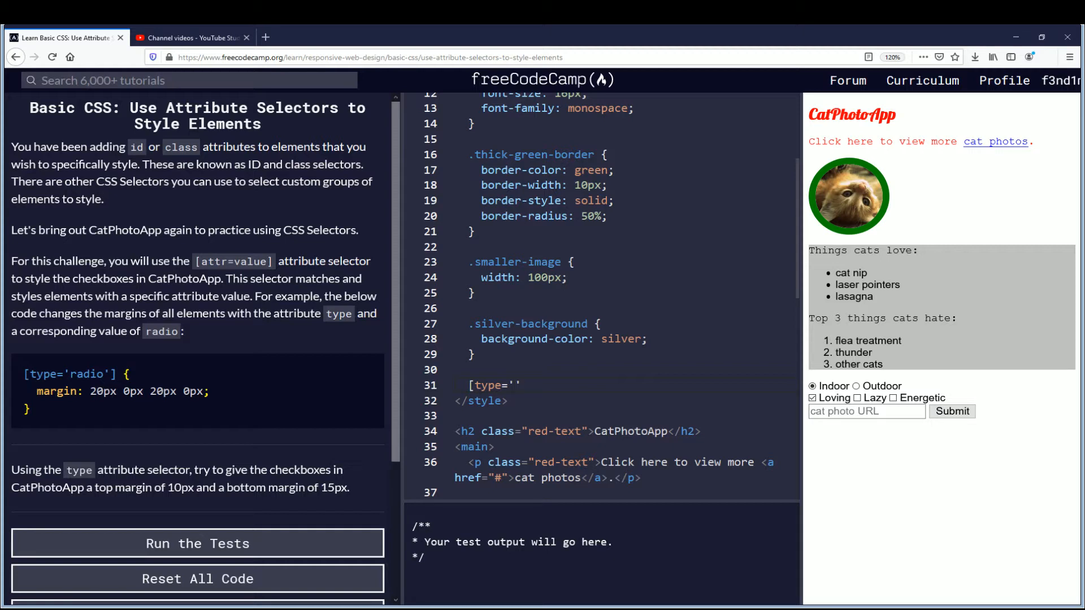
double_click(300, 470)
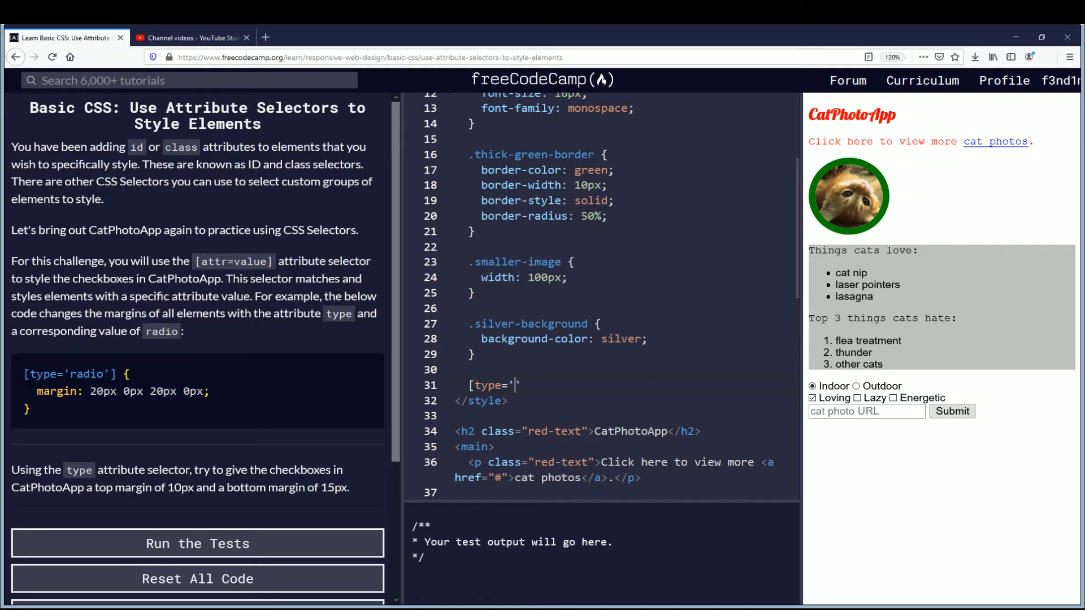
text(checkboxe)
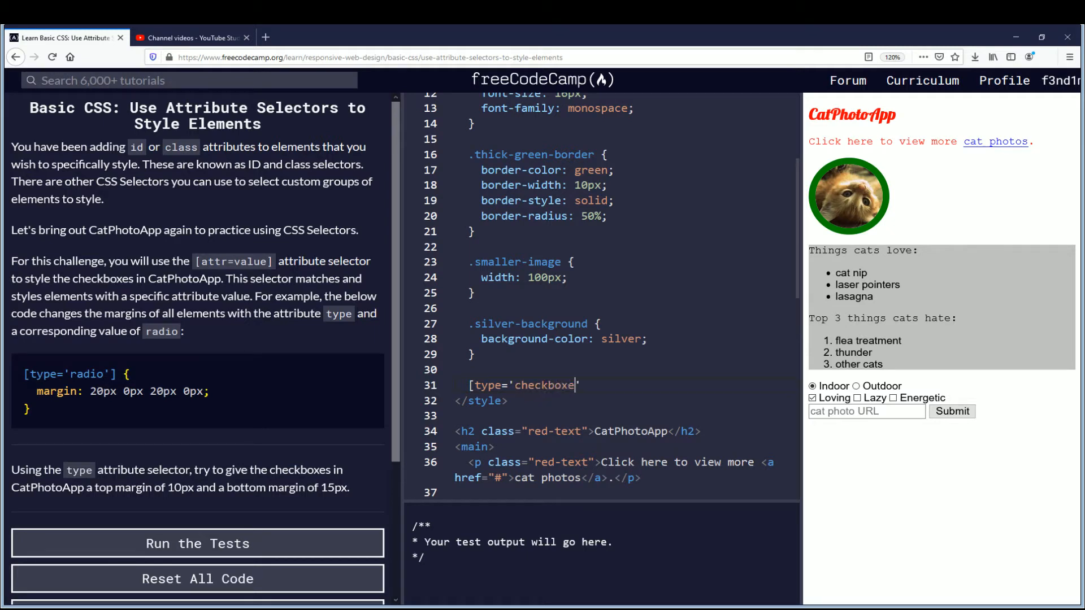
text(')
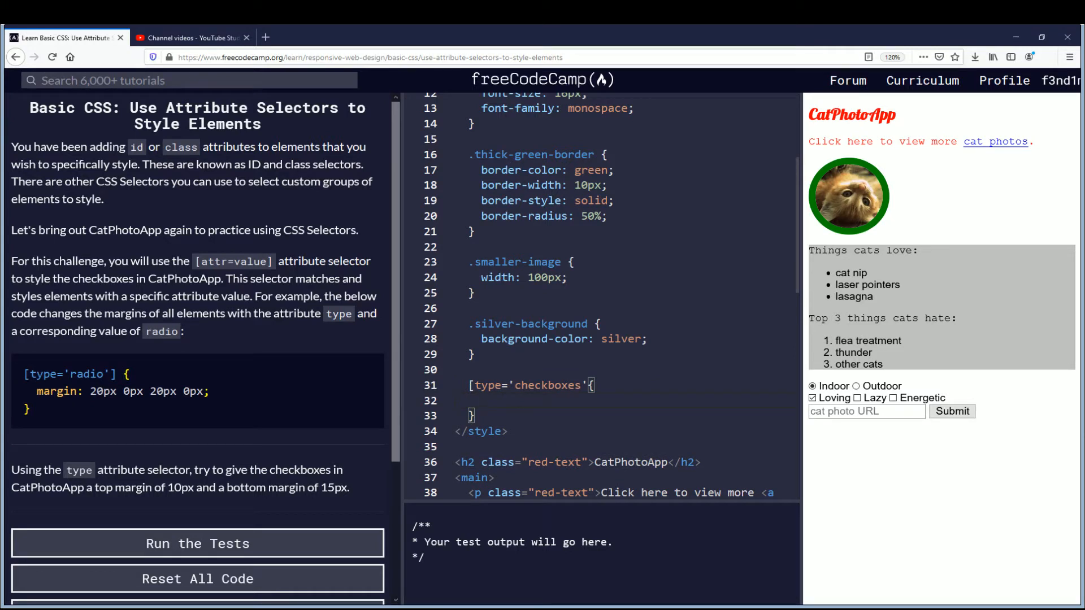
Add margin: 10px 0px 15px 0px; inside the checkbox rule
text(margin)
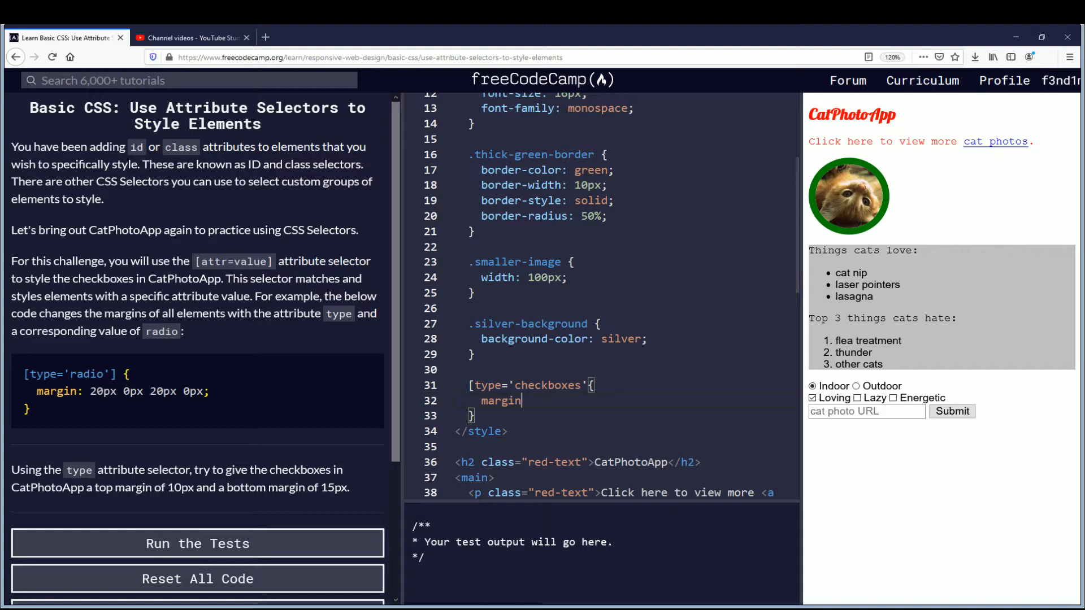
text(:)
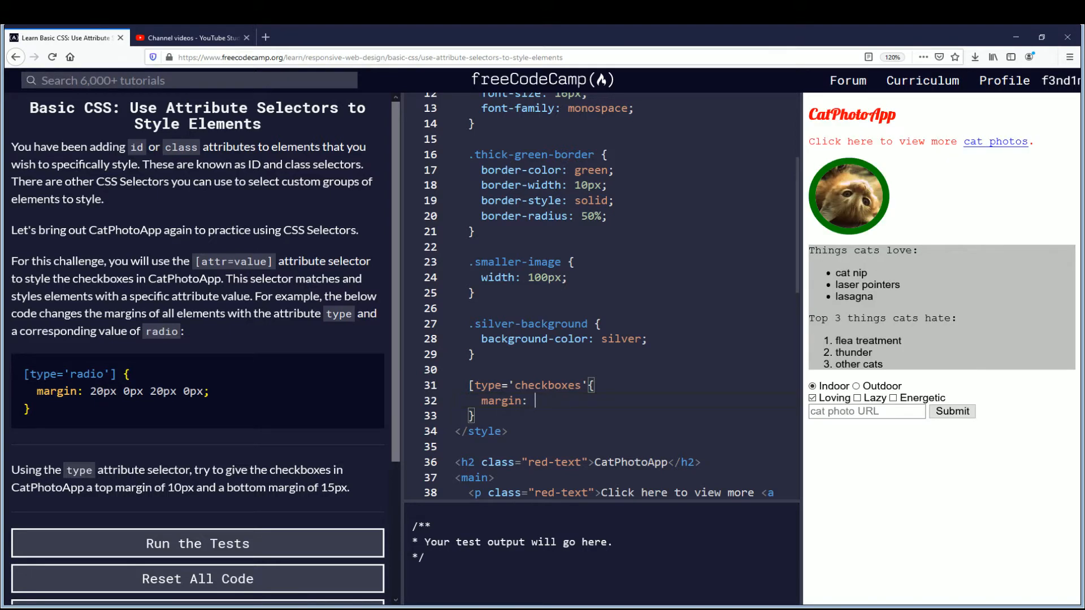
text(10px 0)
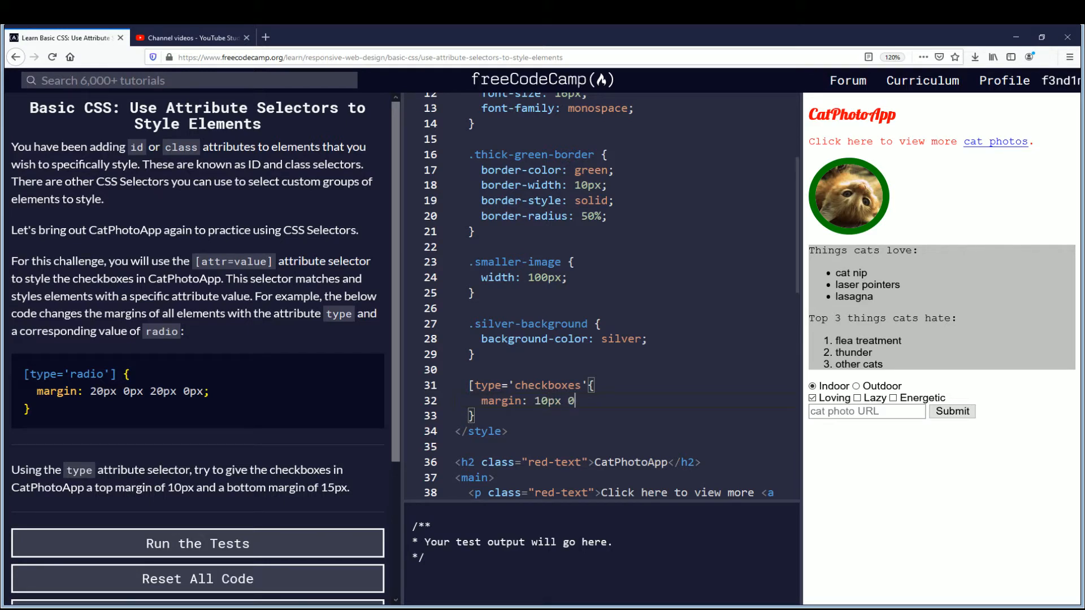
text(px)
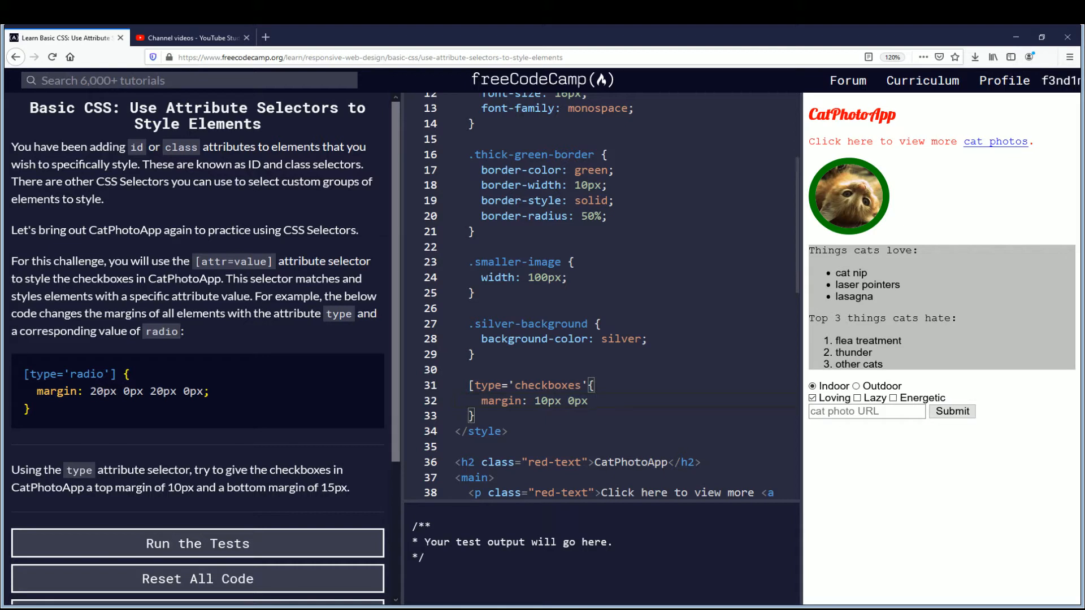
text(15px)
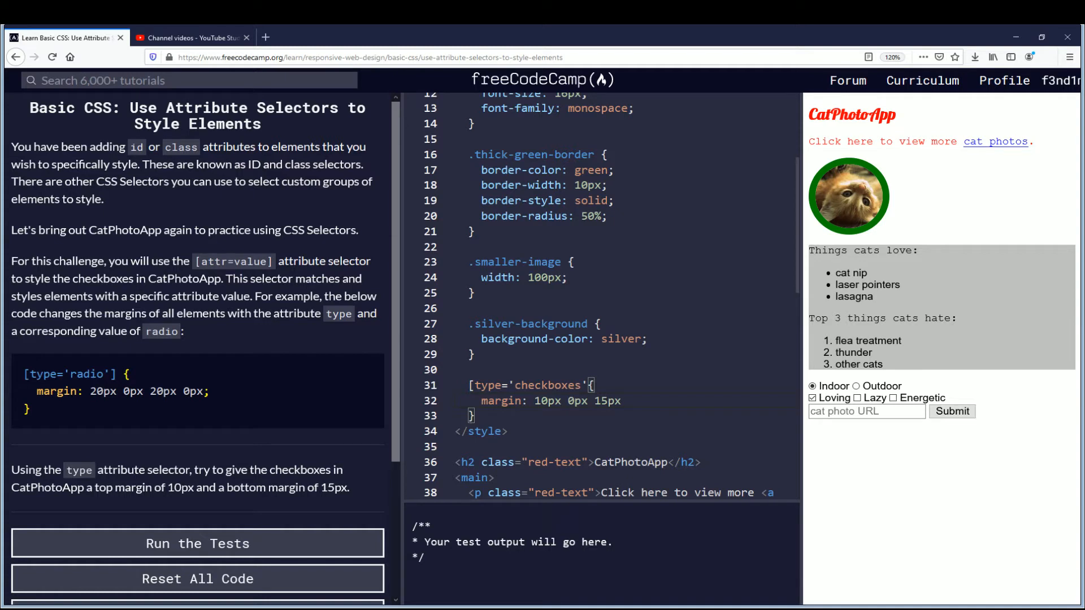
text(0px)
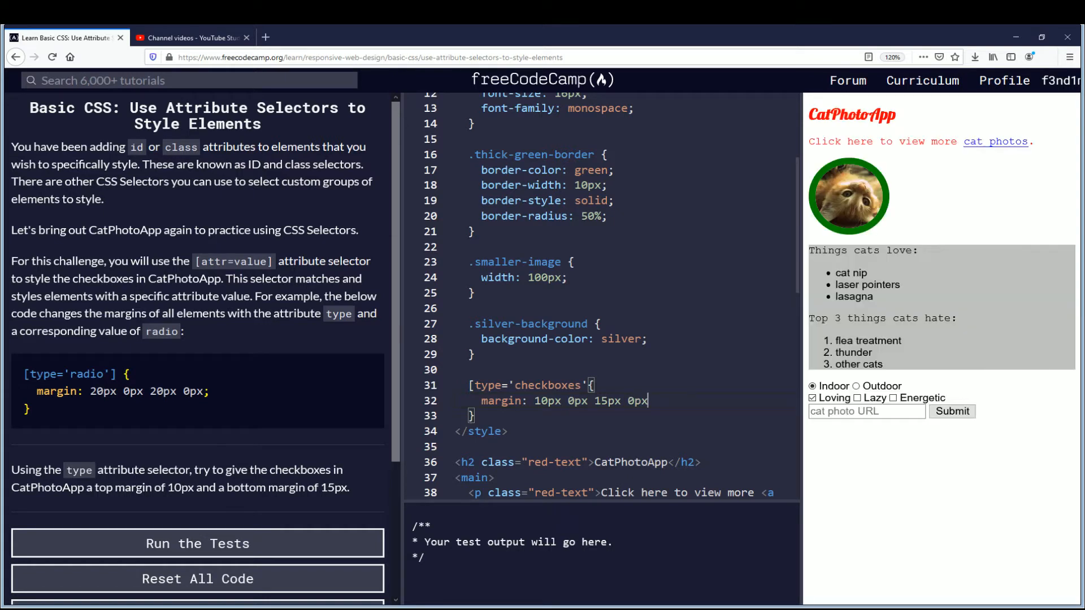
text(;)
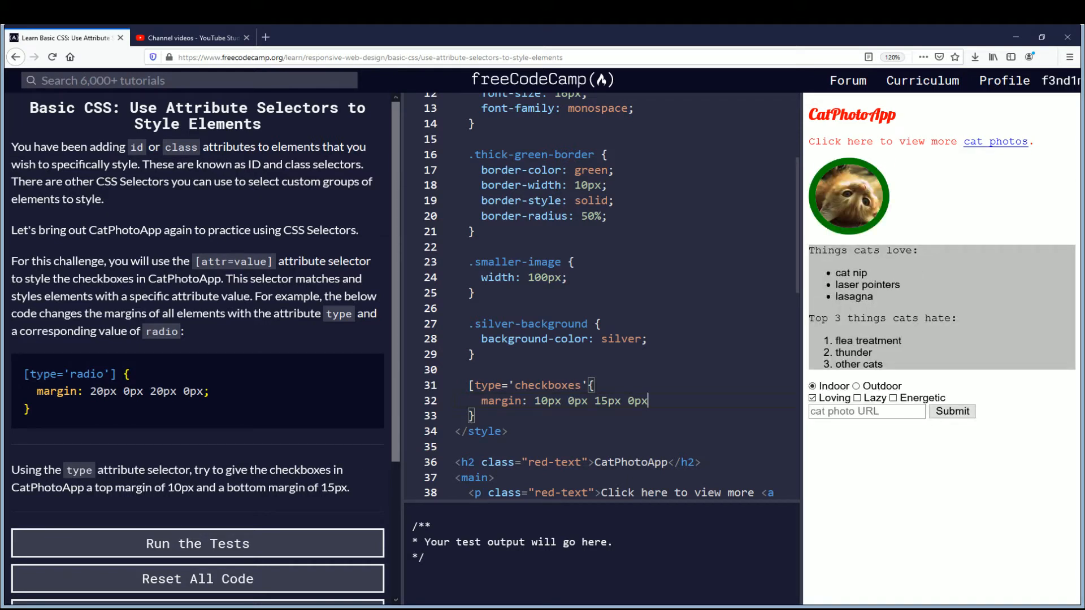
text(;)
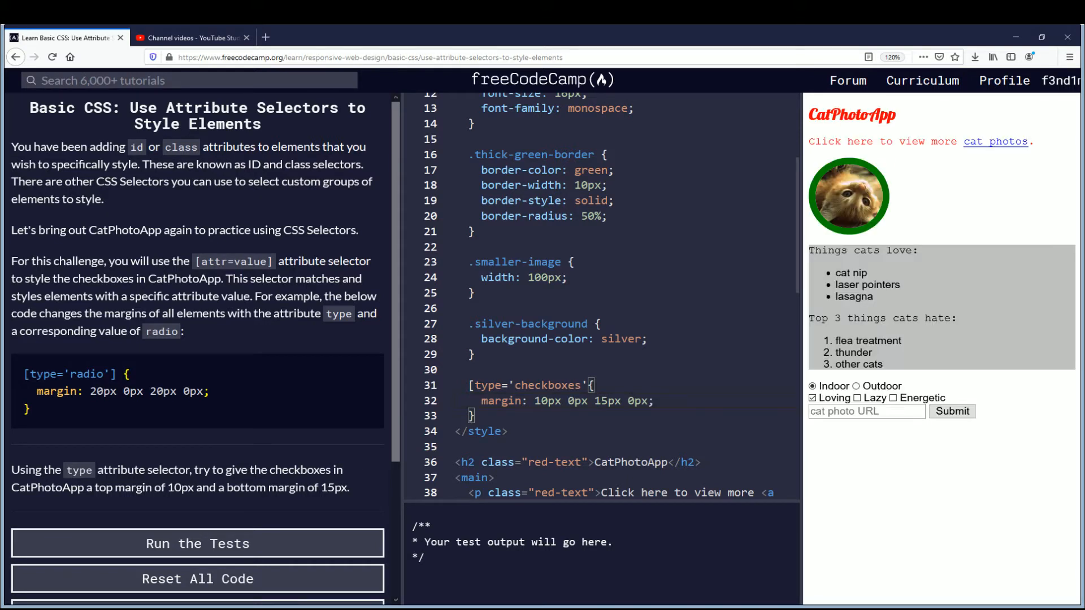
scroll(down, 3)
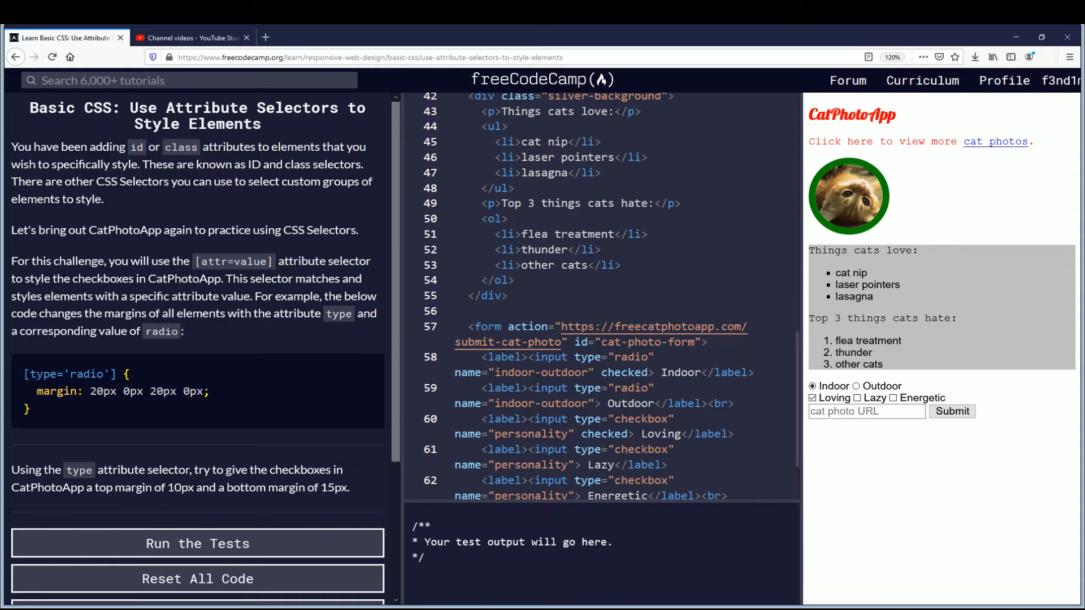
scroll(down, 3)
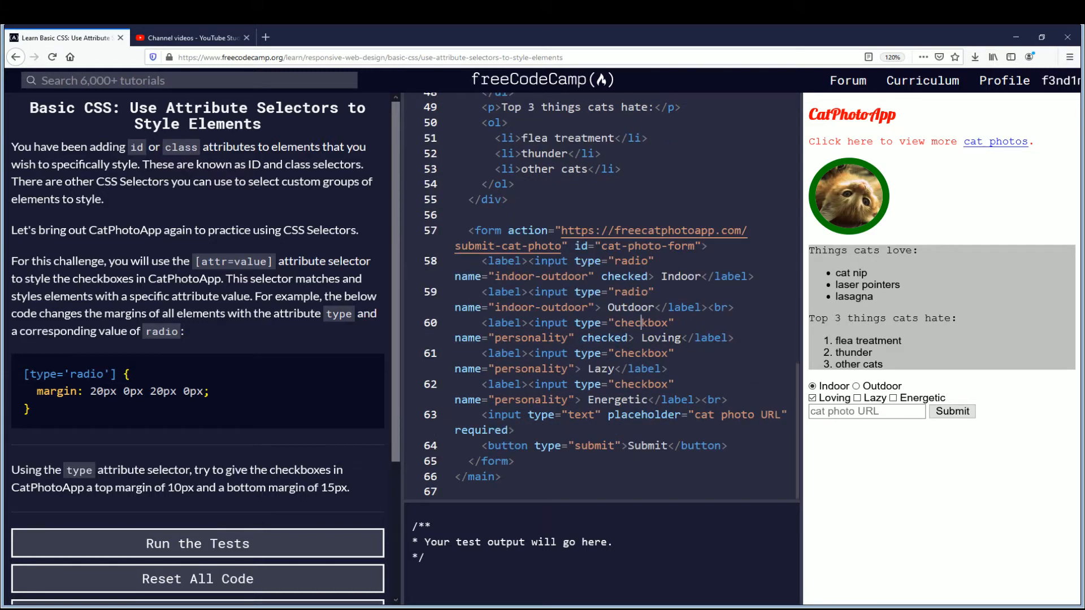
double_click(640, 323)
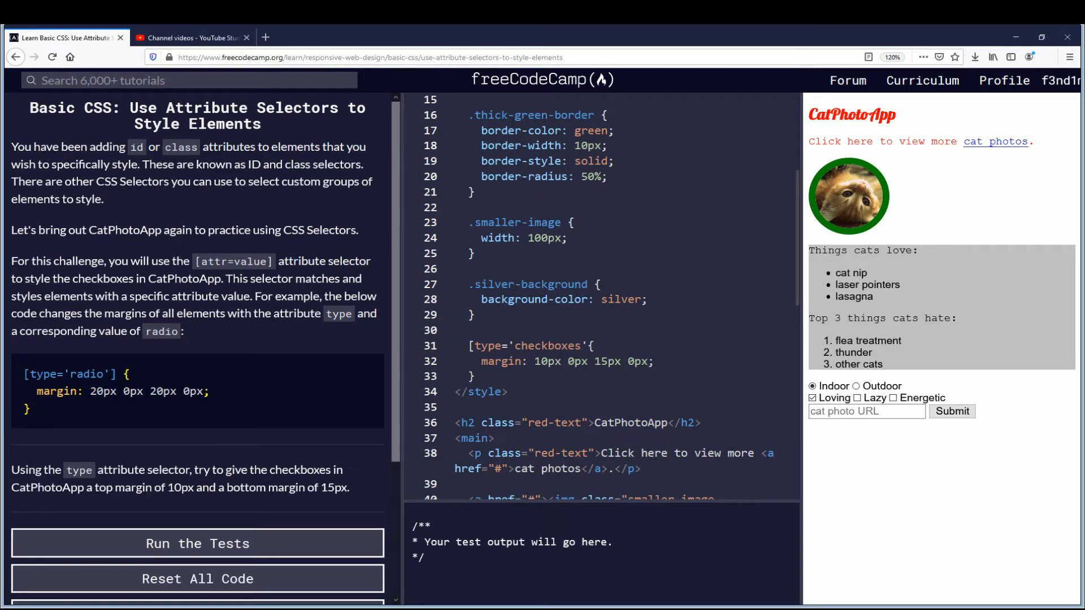
Delete the extra letters so the selector value reads 'checkbox', then scroll to the tests
scroll(down, 3)
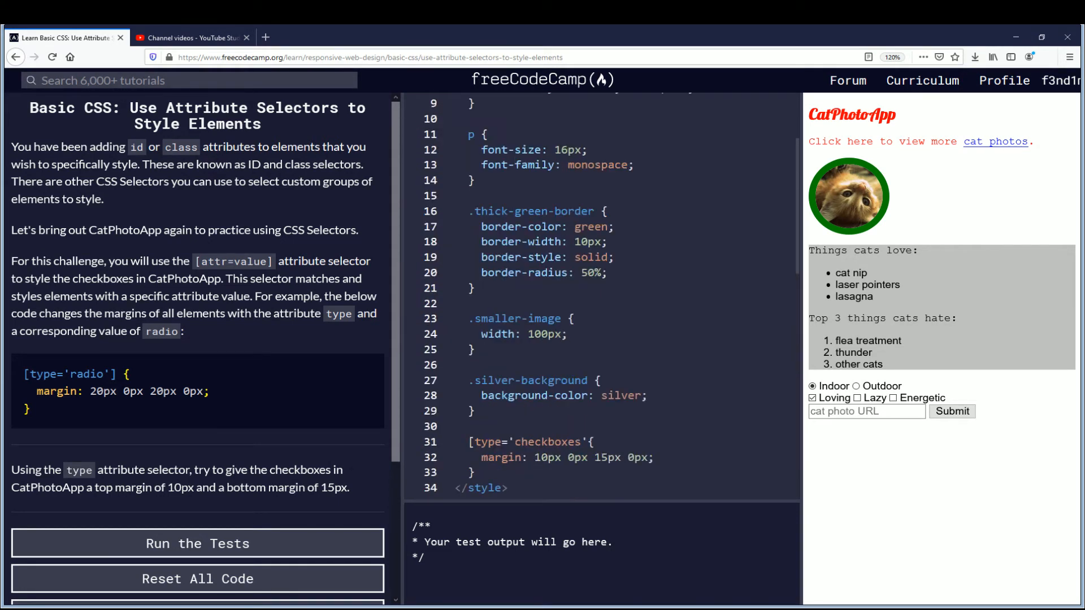
scroll(down, 3)
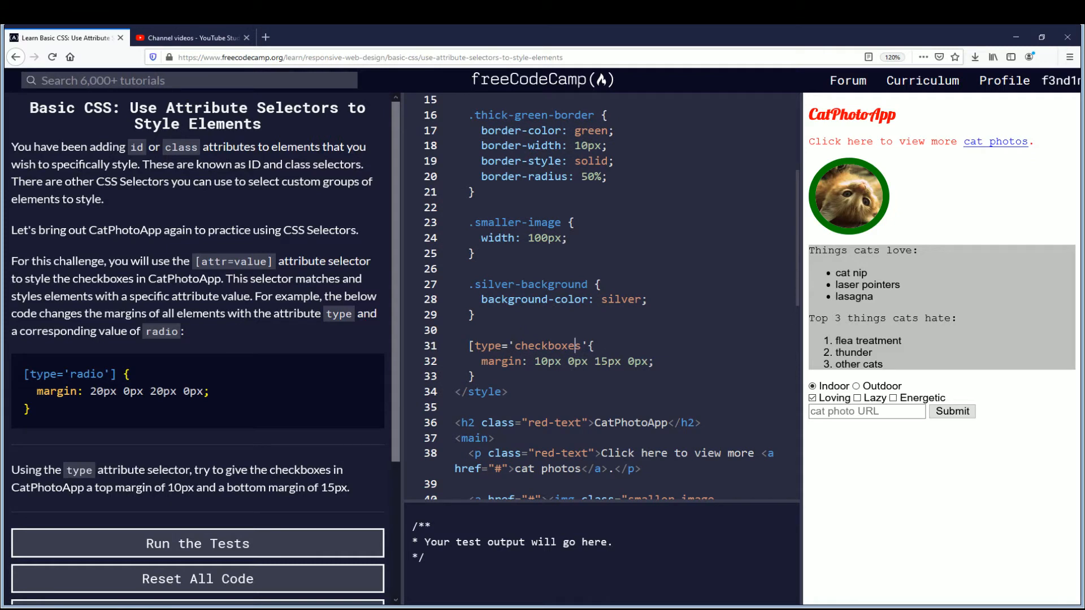
key(Backspace)
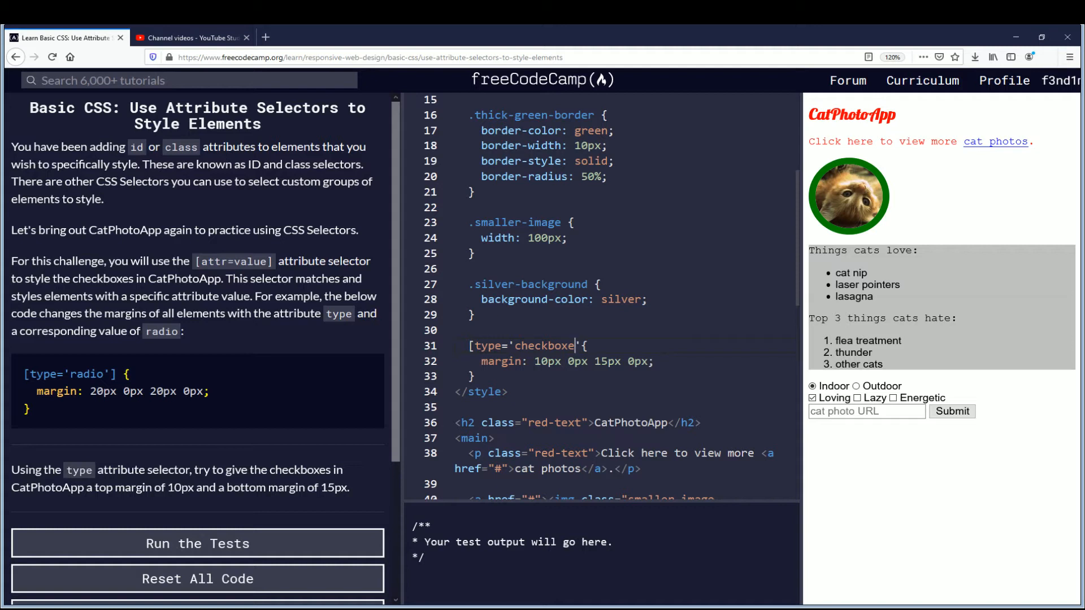
key(Backspace)
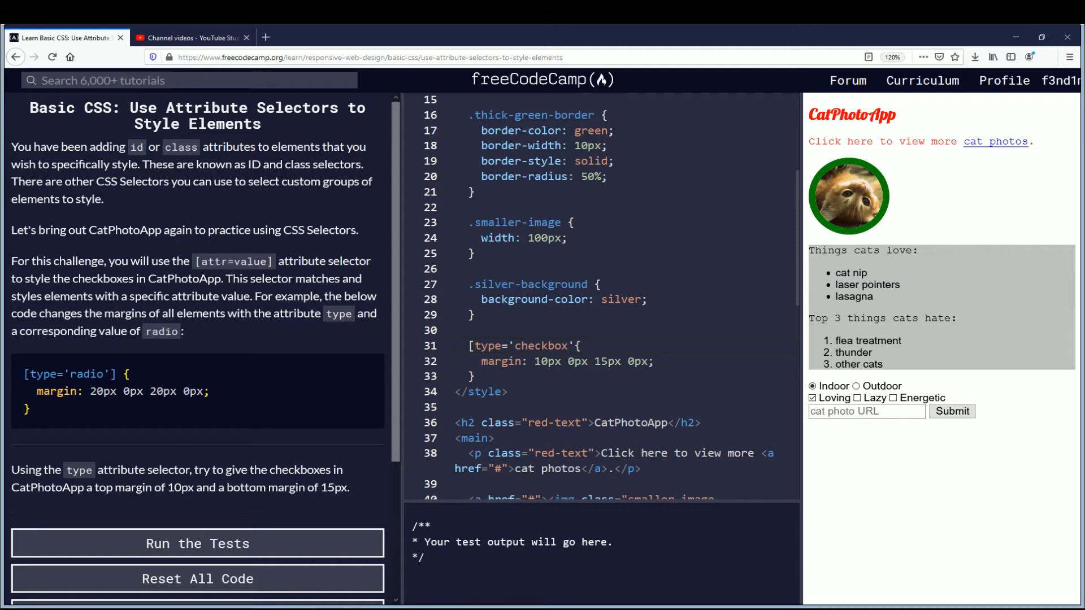
scroll(down, 3)
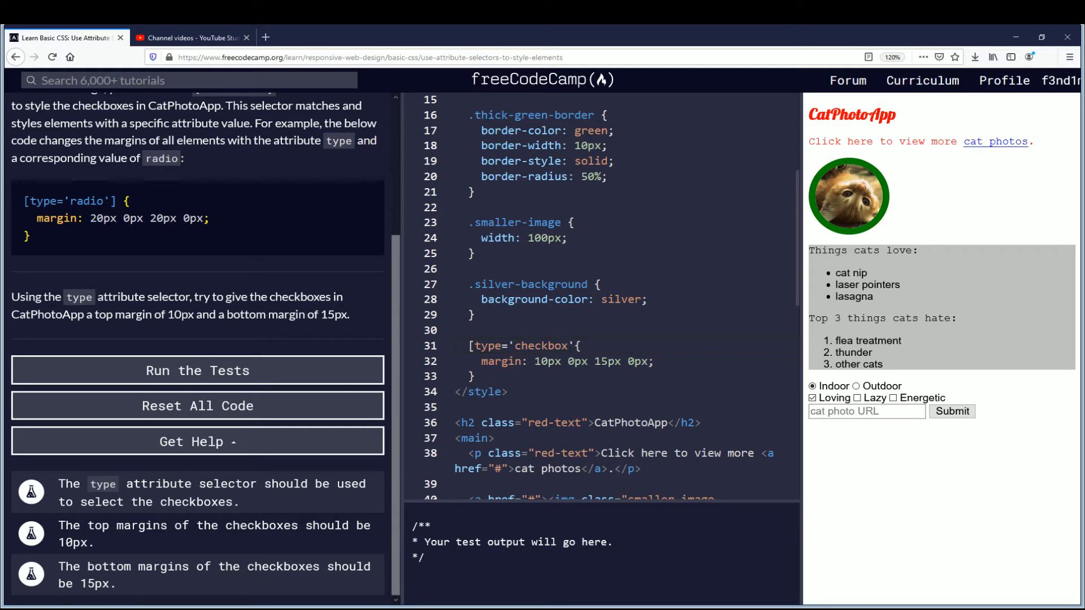
Run the tests, see all three checkbox tests fail, and open the challenge guide
scroll(down, 3)
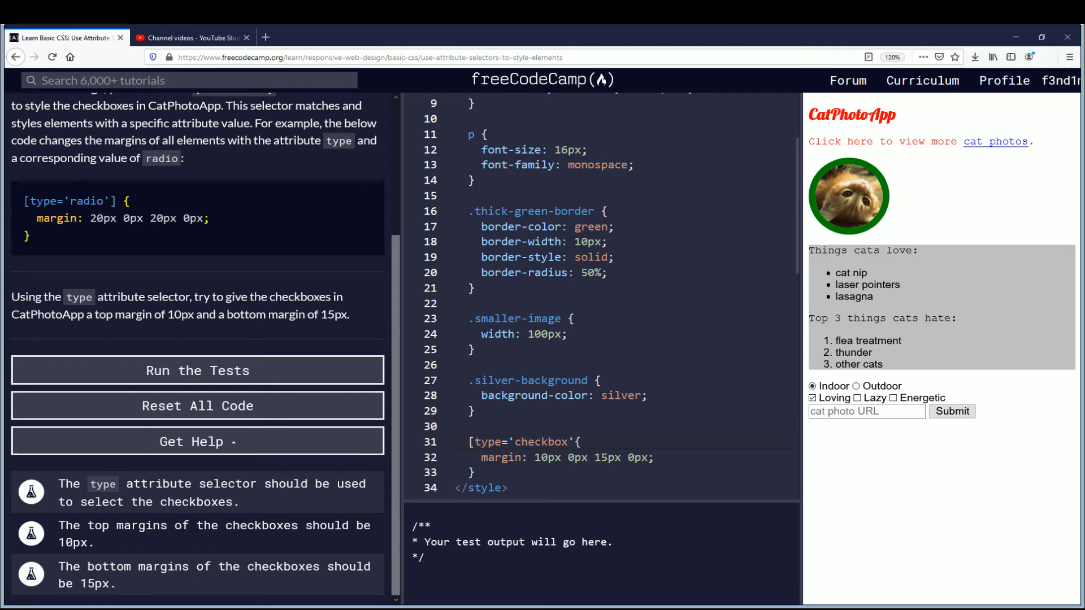
click(197, 370)
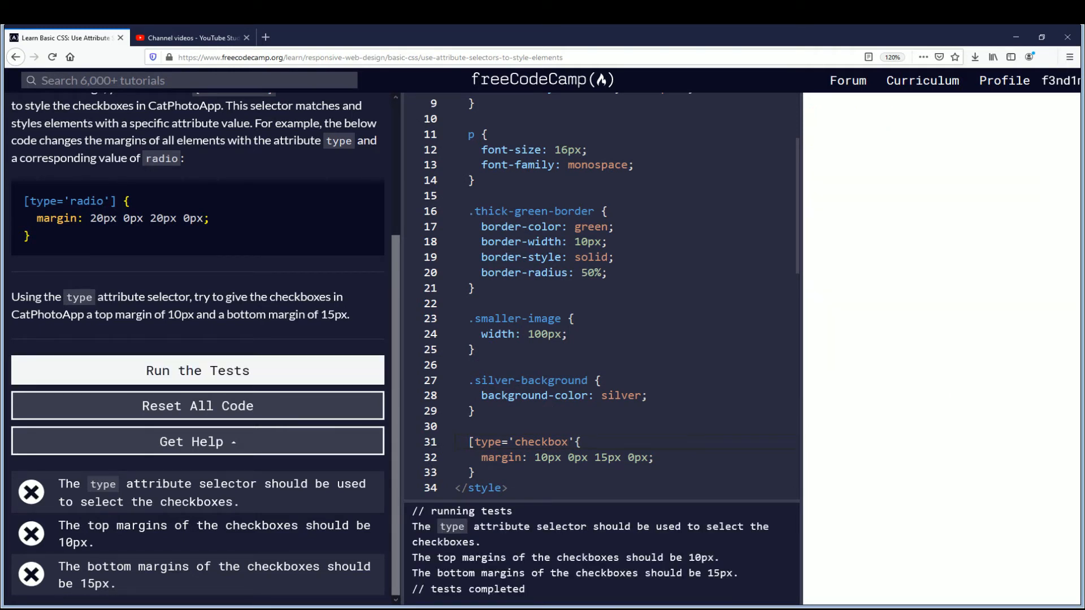
click(197, 370)
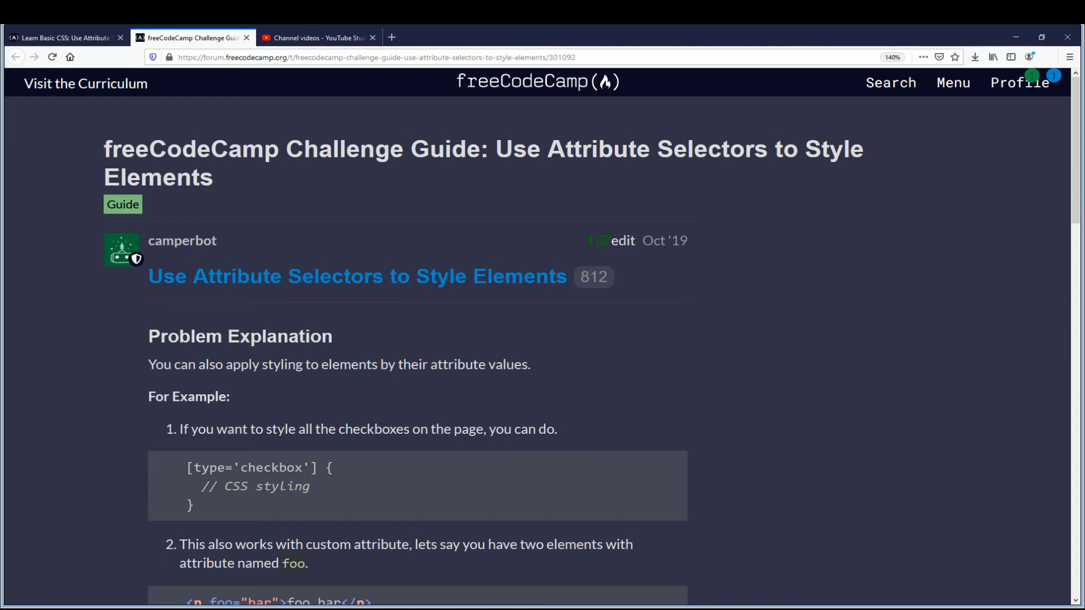
Read the guide's attribute-selector examples, then return to the Learn Basic CSS challenge
scroll(down, 3)
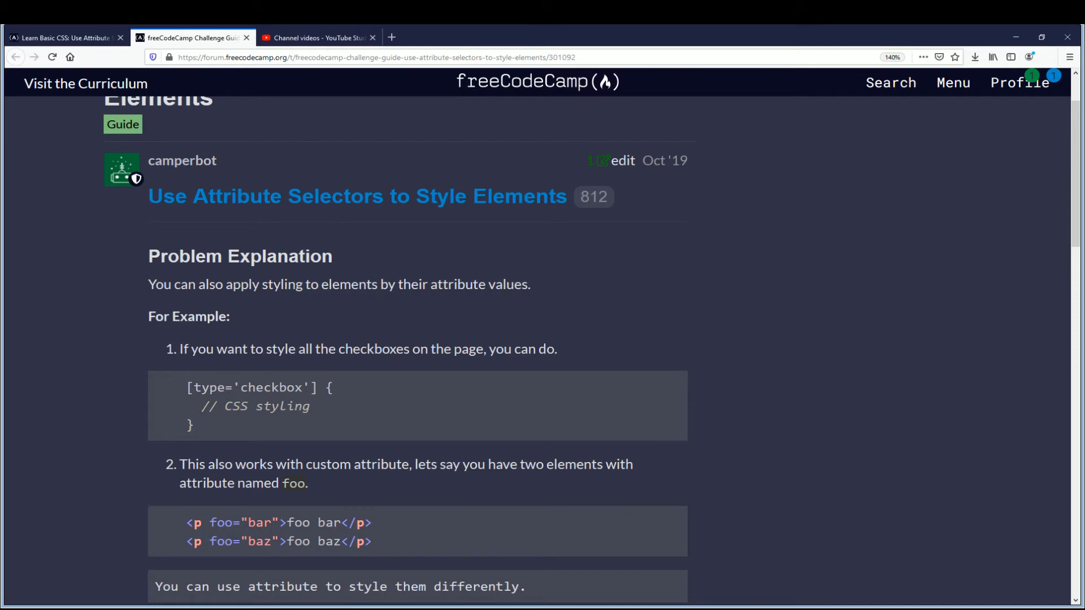
scroll(down, 3)
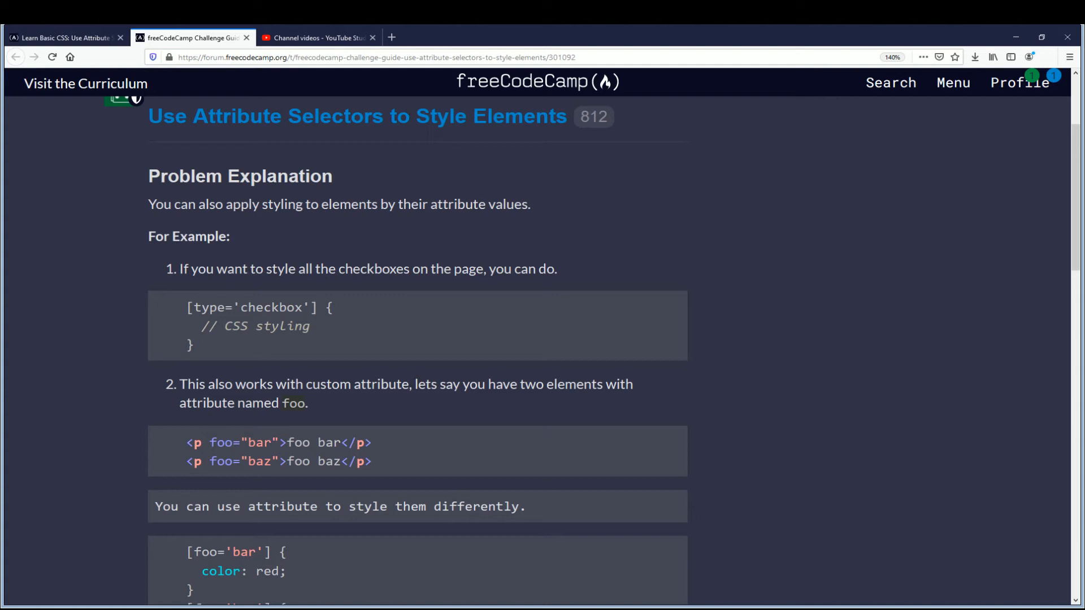
scroll(down, 3)
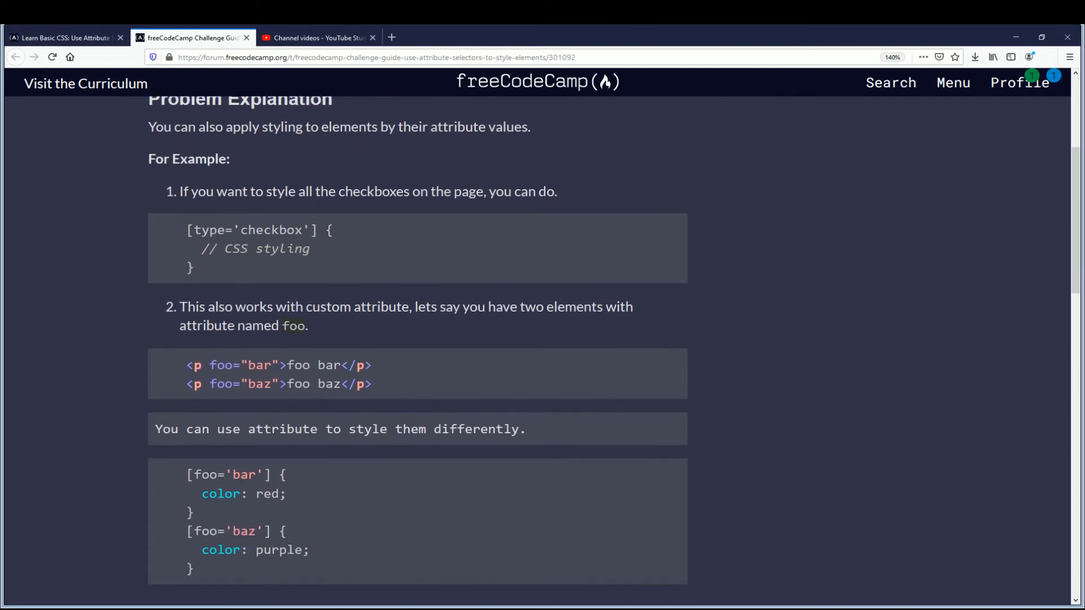
scroll(down, 3)
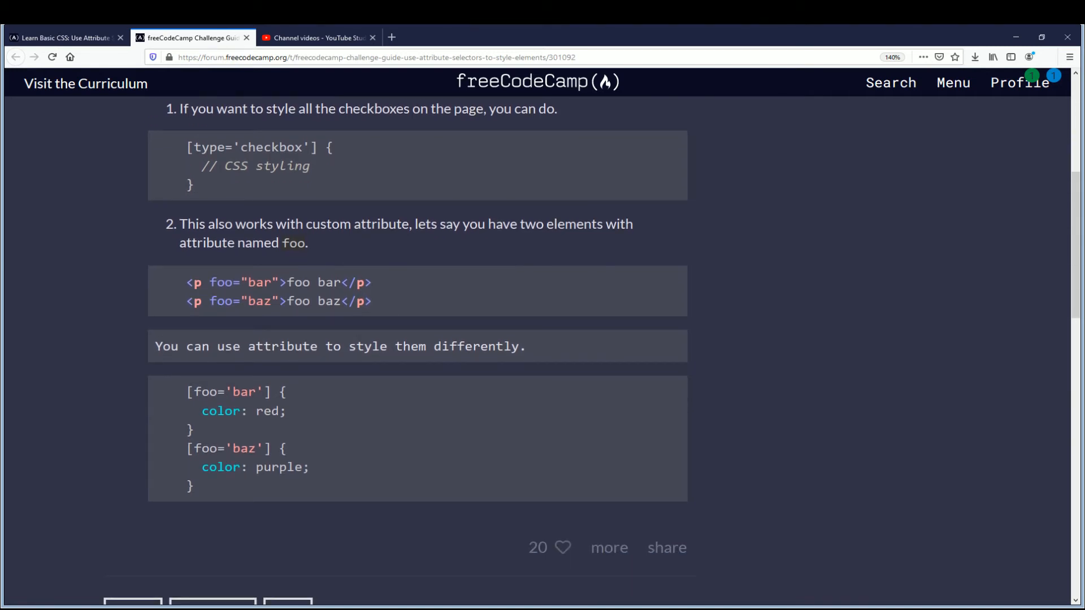
scroll(down, 3)
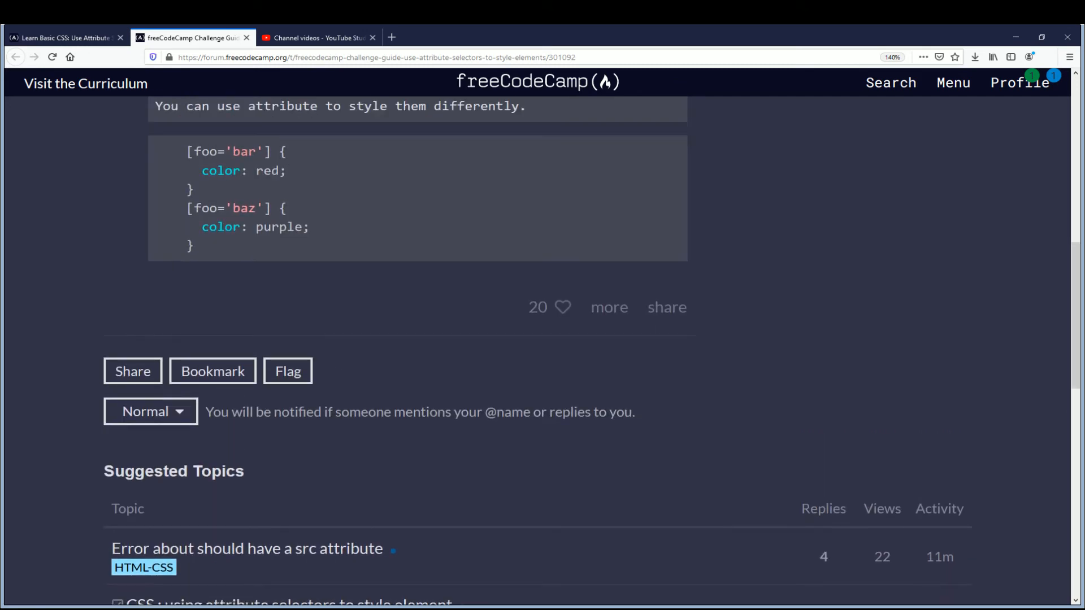
click(65, 37)
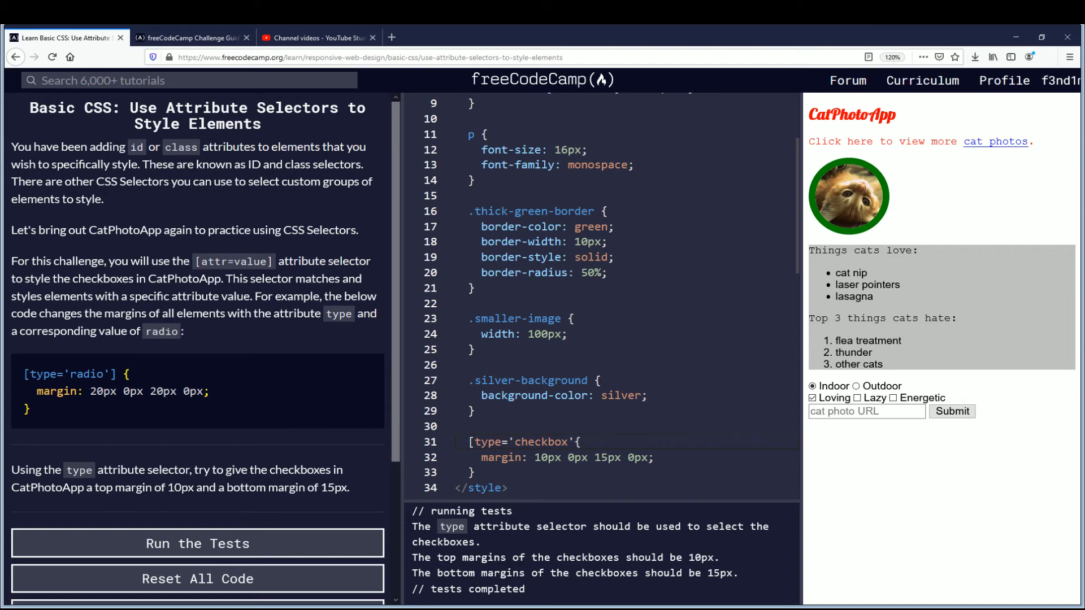
Add the closing bracket so the selector reads [type='checkbox']
scroll(down, 3)
text(] )
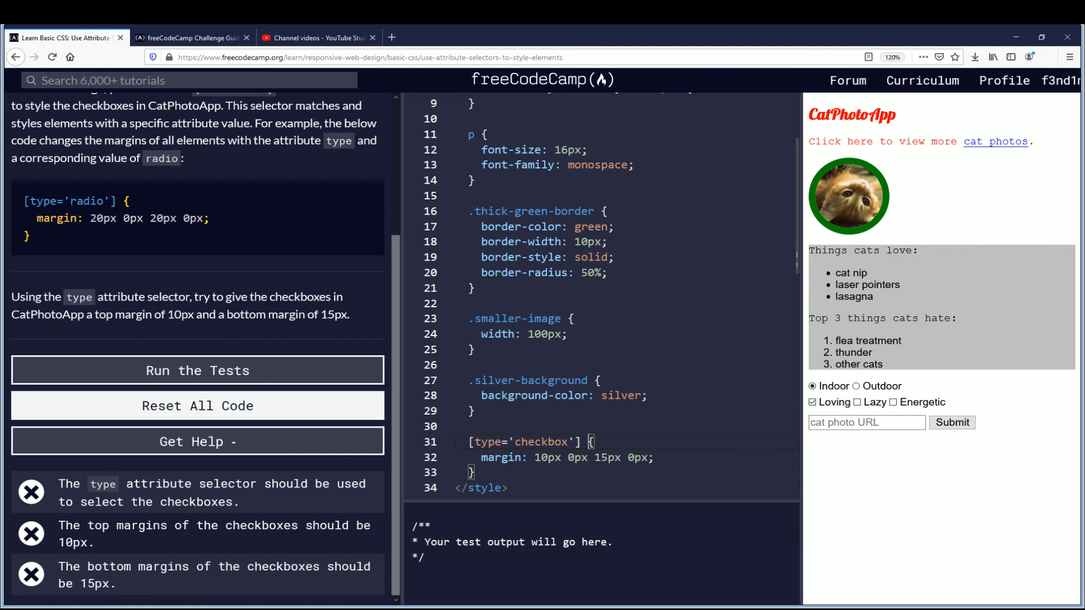
Rerun the tests and get the 'You did it!' completion message
click(198, 370)
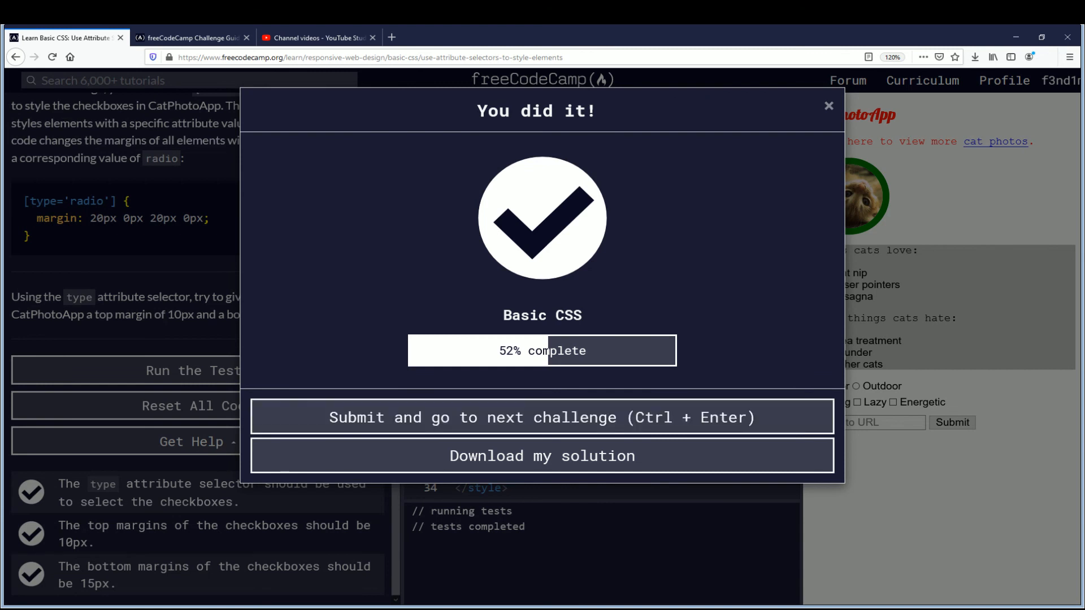
Switch to the F3ND1MUS YouTube channel page
click(318, 37)
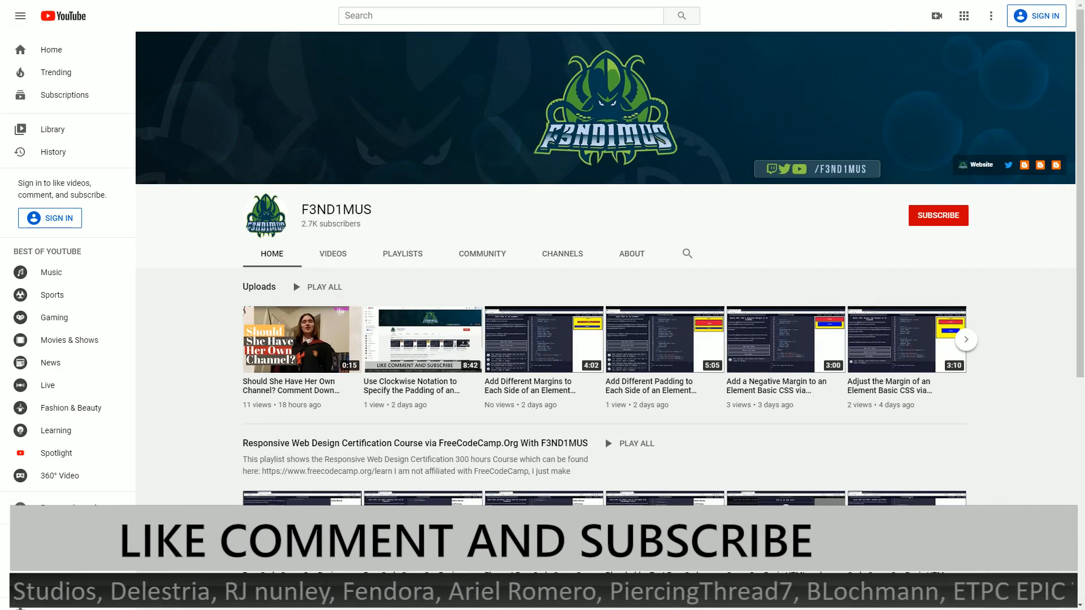